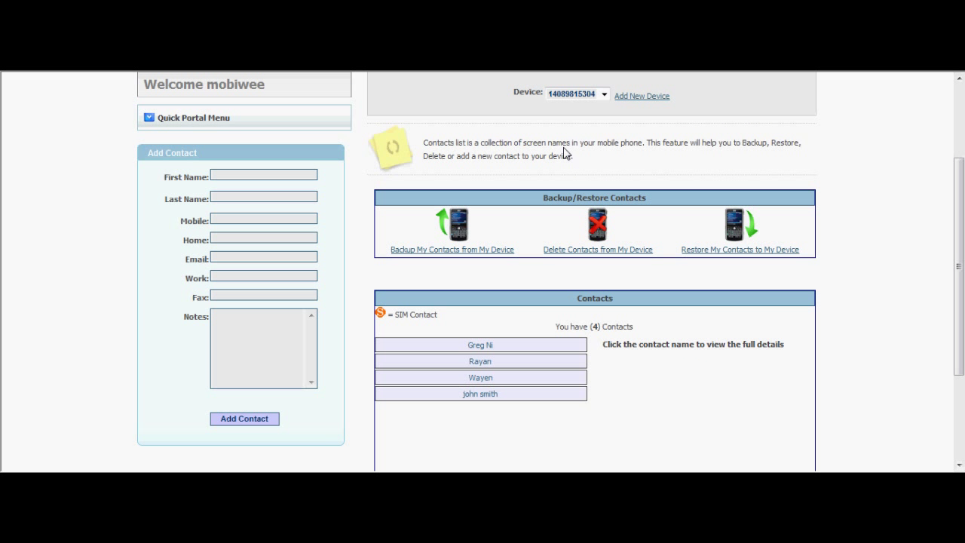
mouse_move(567, 112)
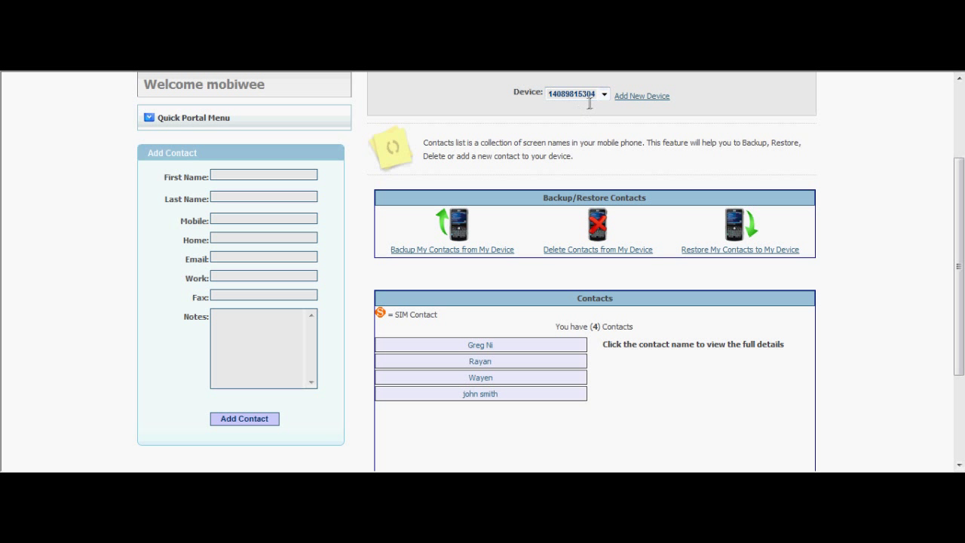
- Show the Device dropdown listing the single registered phone
click(603, 93)
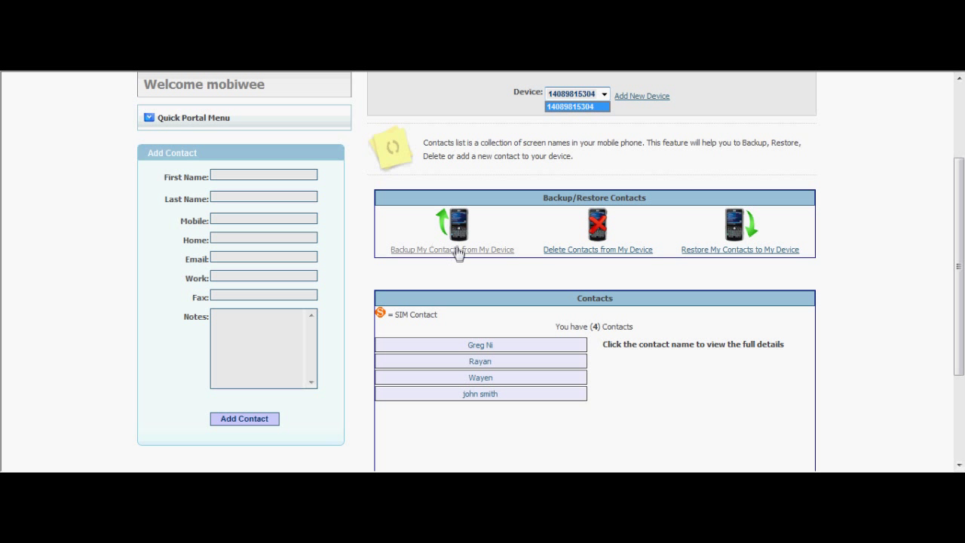
- Request a backup of device contacts, raising the overwrite-account-contacts warning
click(451, 250)
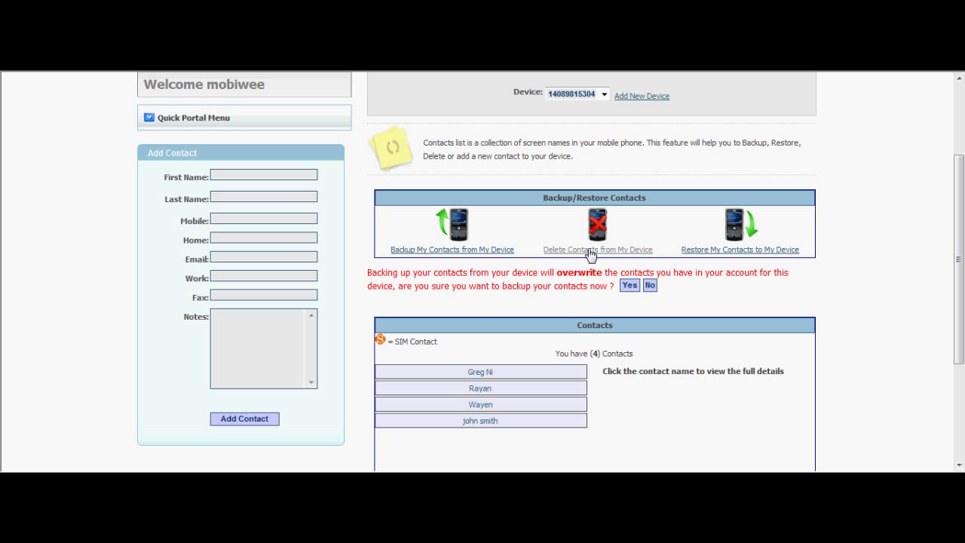
mouse_move(594, 256)
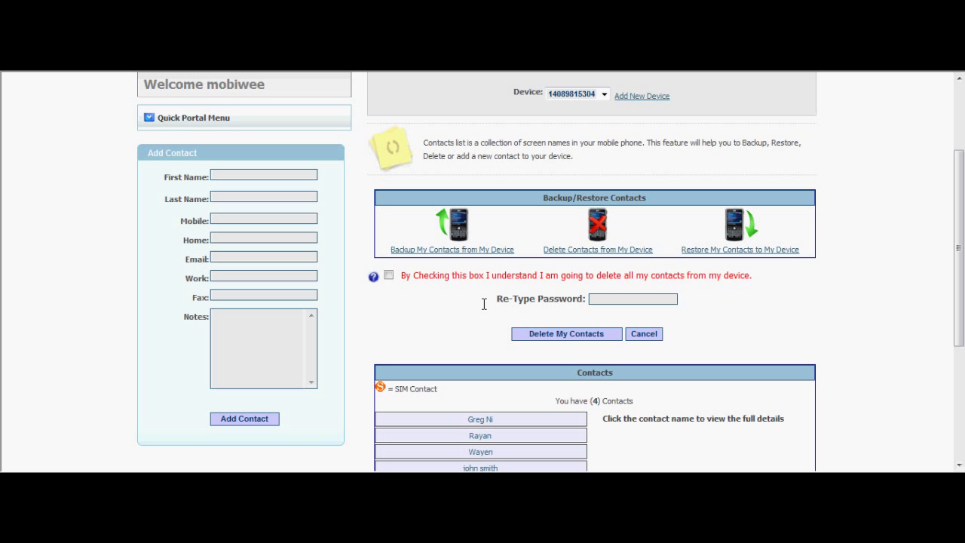
mouse_move(560, 255)
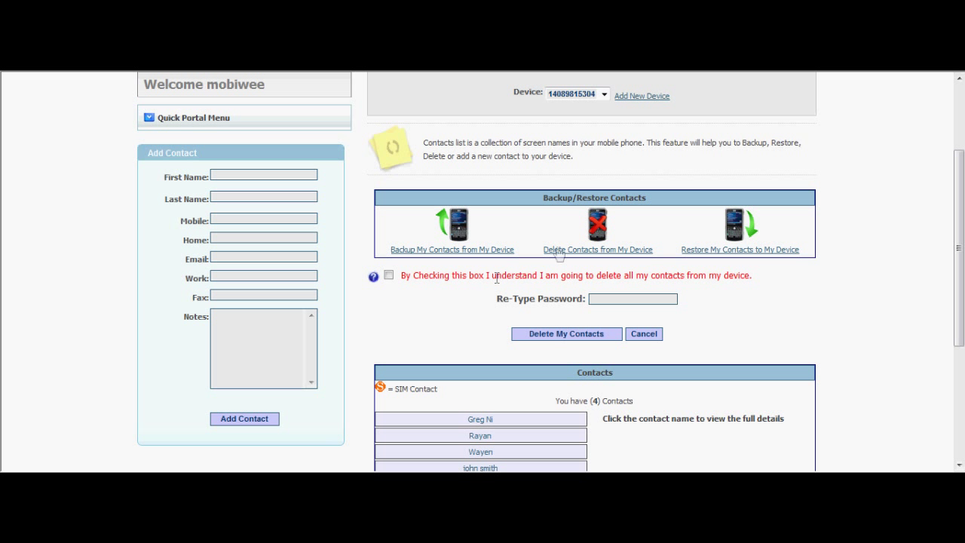
mouse_move(491, 279)
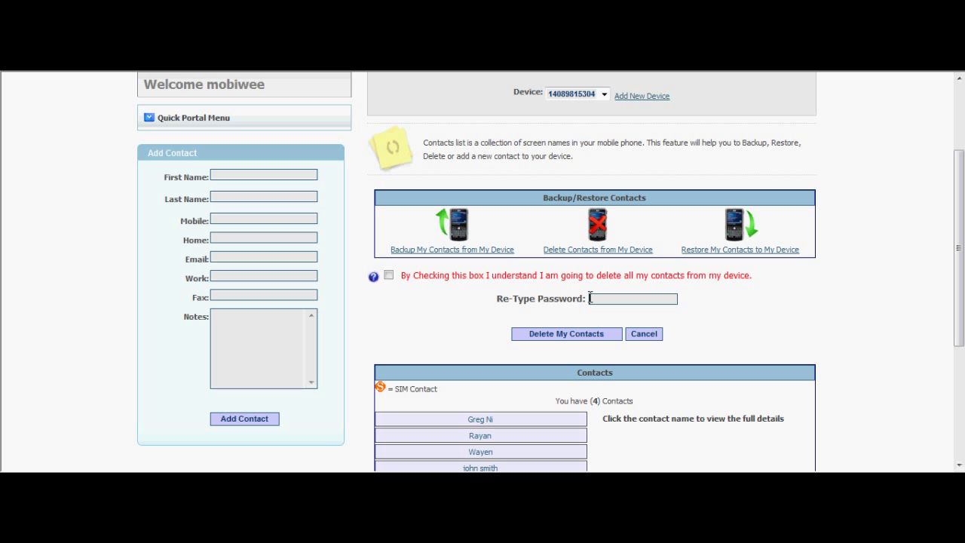
mouse_move(565, 341)
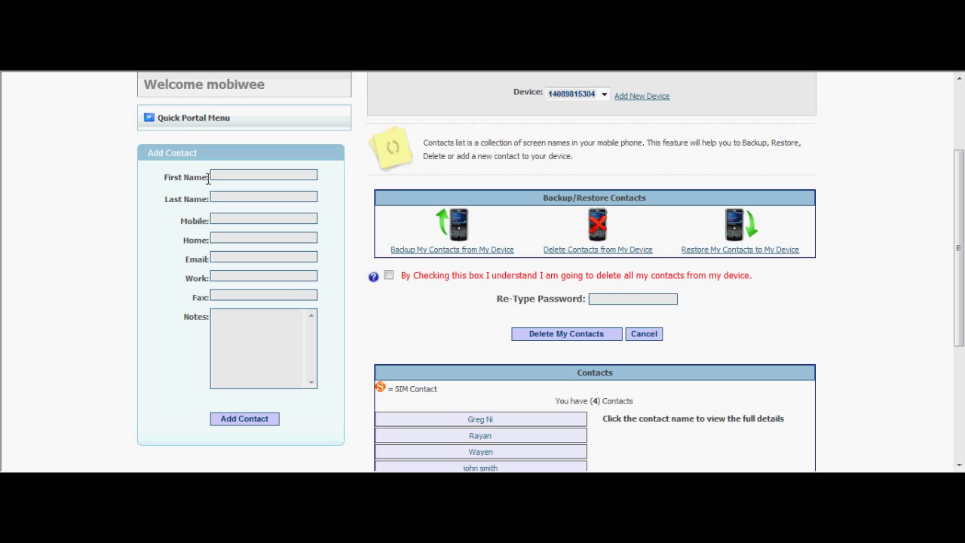
- Add a new contact with first name 'gh' and mobile number '89'
text(gh)
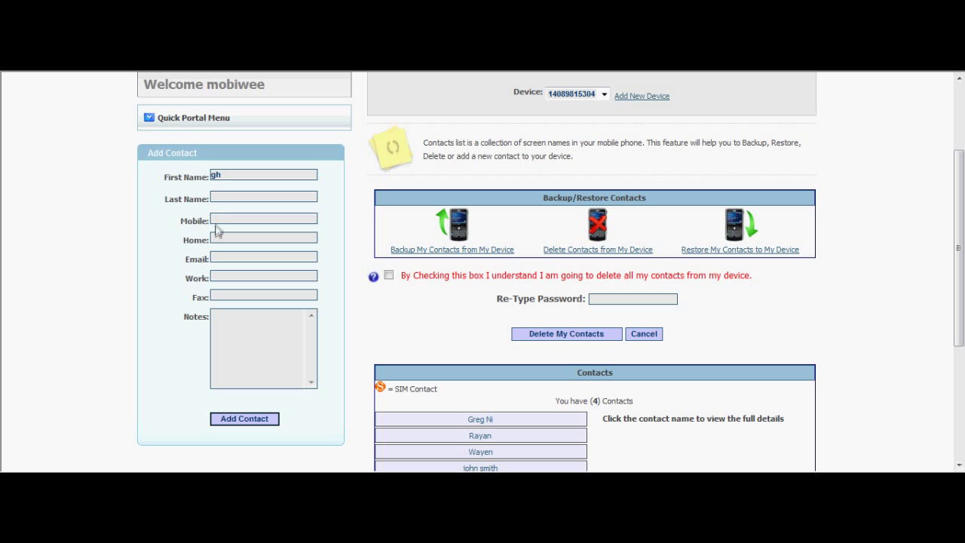
text(8900)
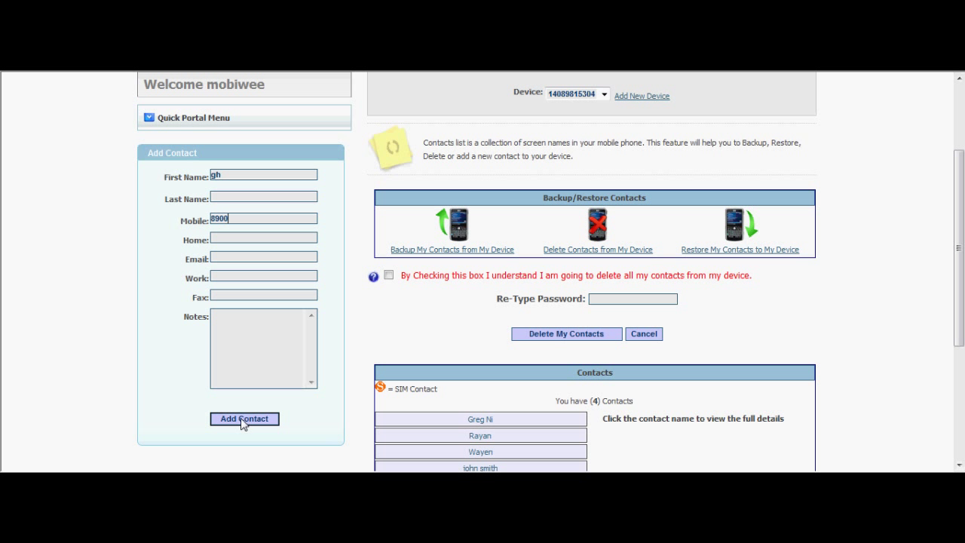
click(738, 251)
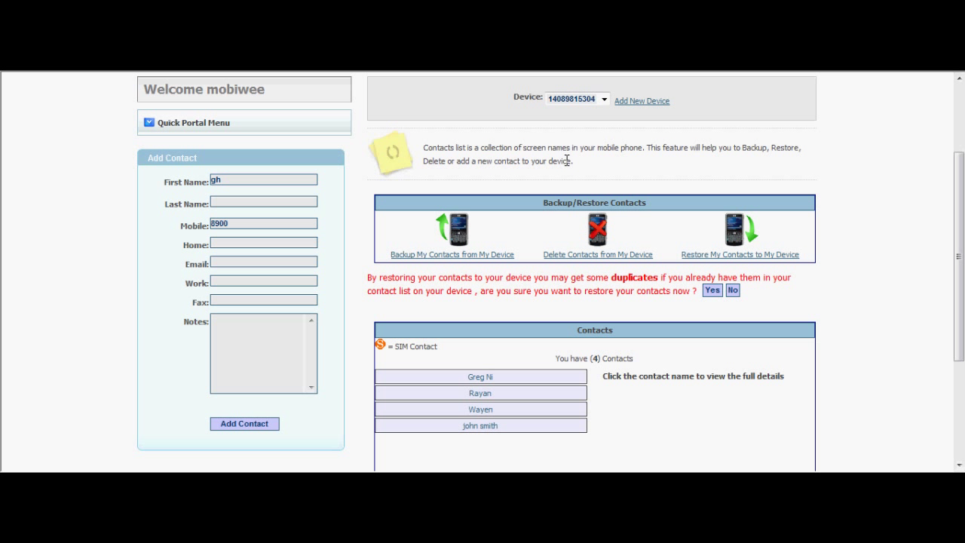
mouse_move(739, 238)
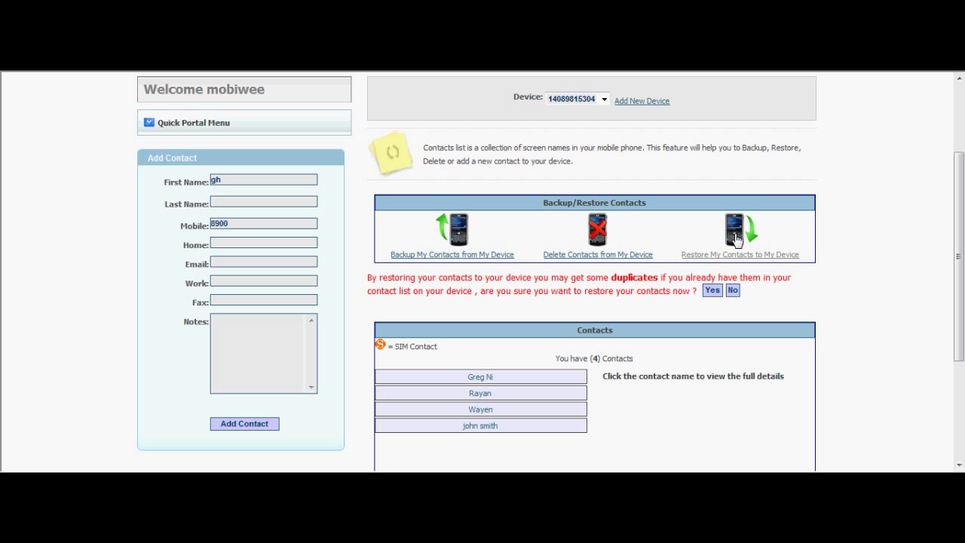
mouse_move(739, 238)
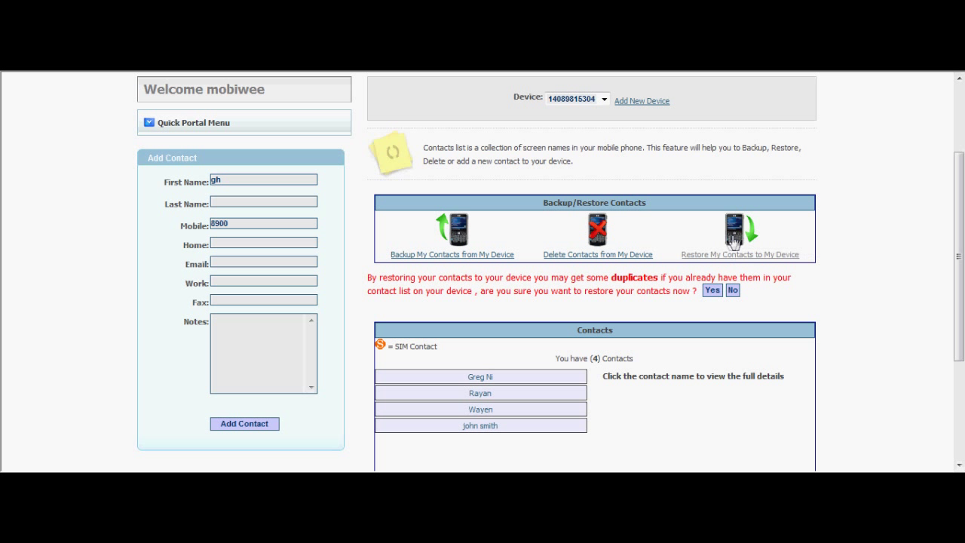
mouse_move(730, 245)
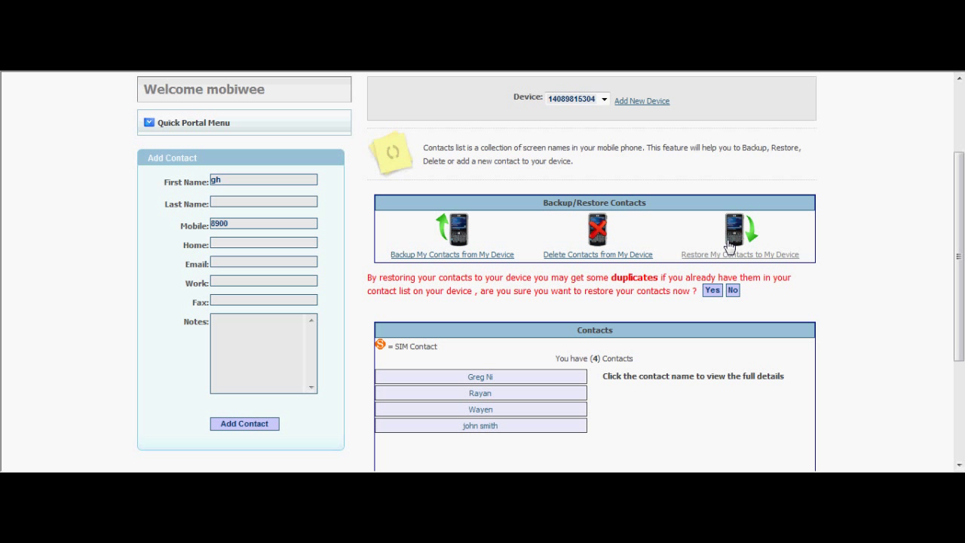
mouse_move(703, 244)
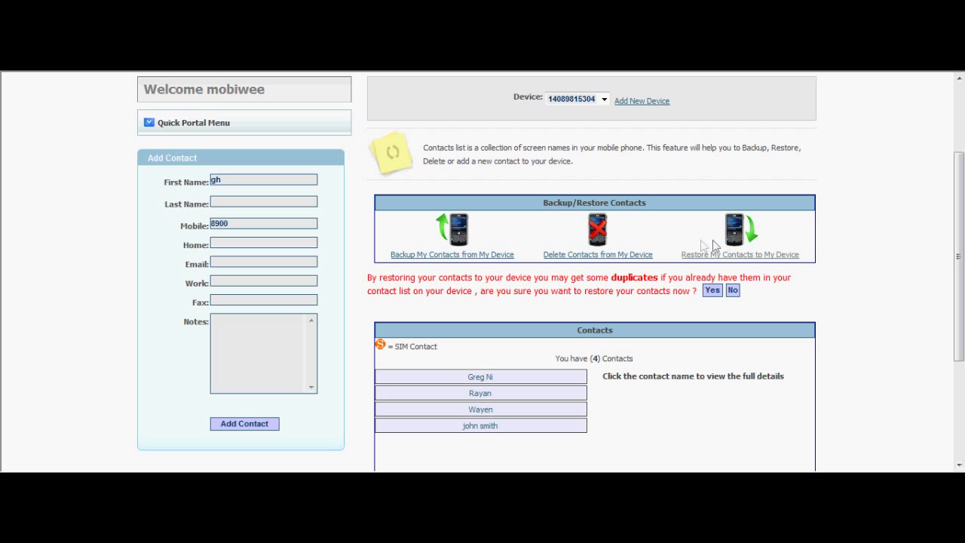
mouse_move(731, 257)
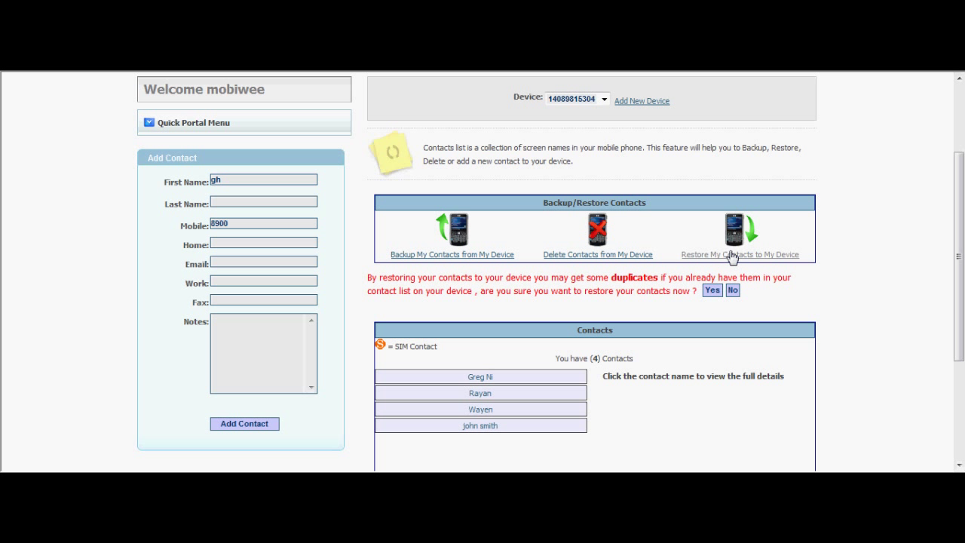
mouse_move(603, 241)
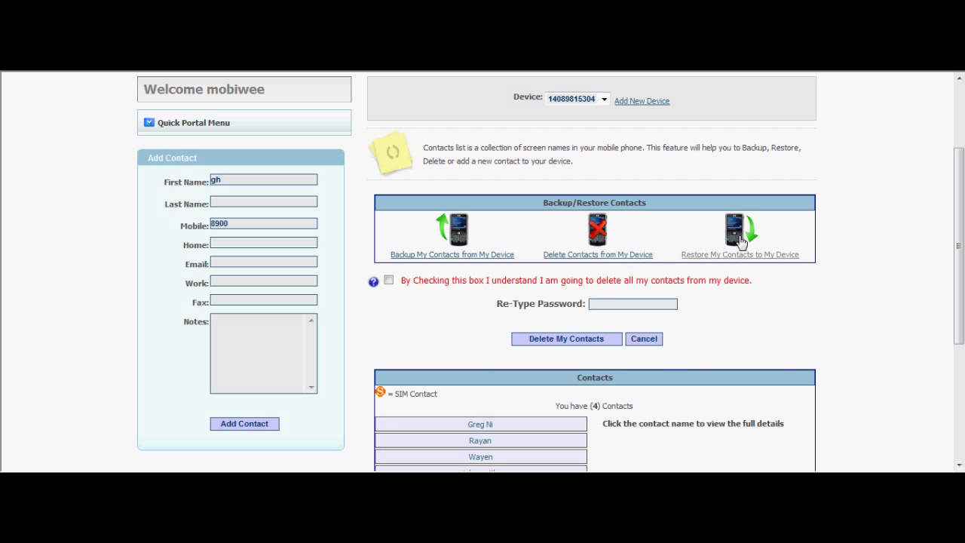
mouse_move(739, 240)
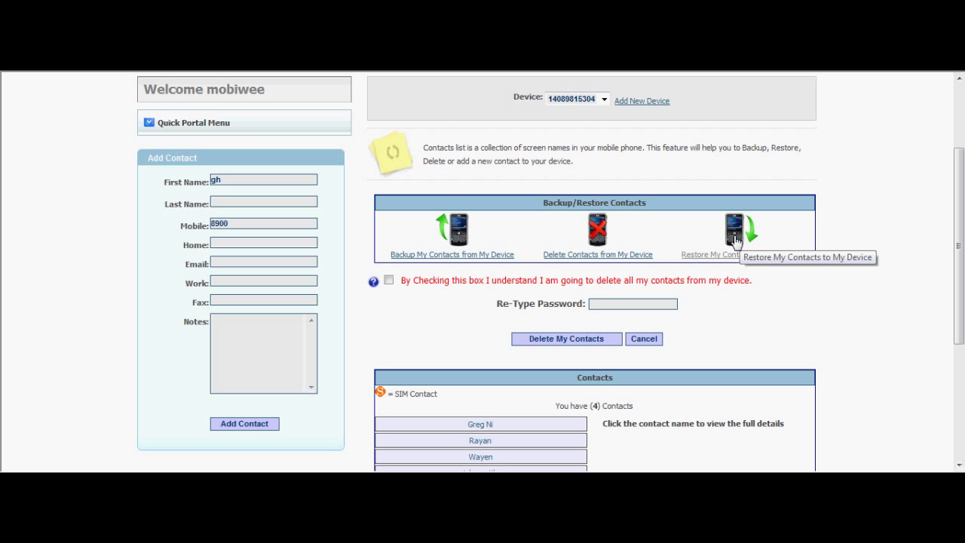
- Request restoring contacts to the device, raising the possible-duplicates warning
click(738, 253)
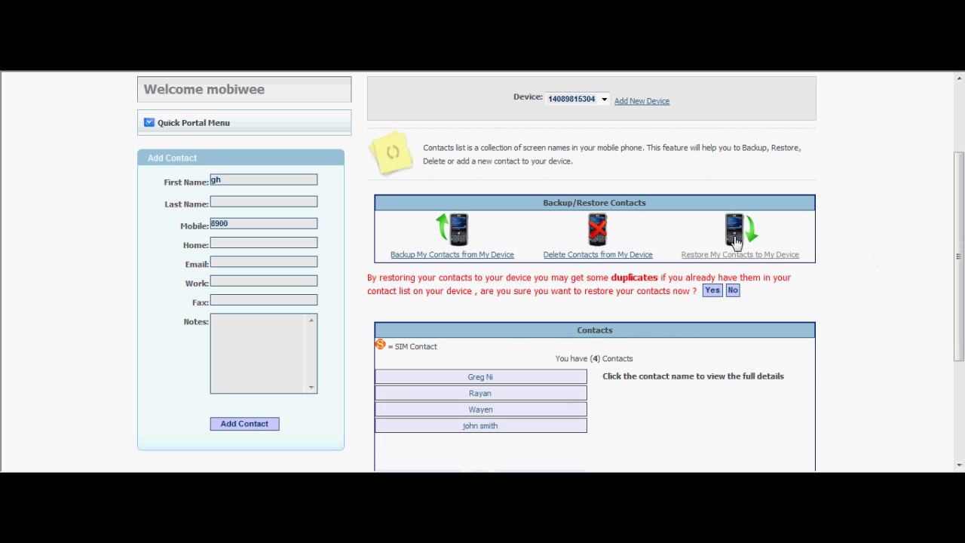
scroll(down, 3)
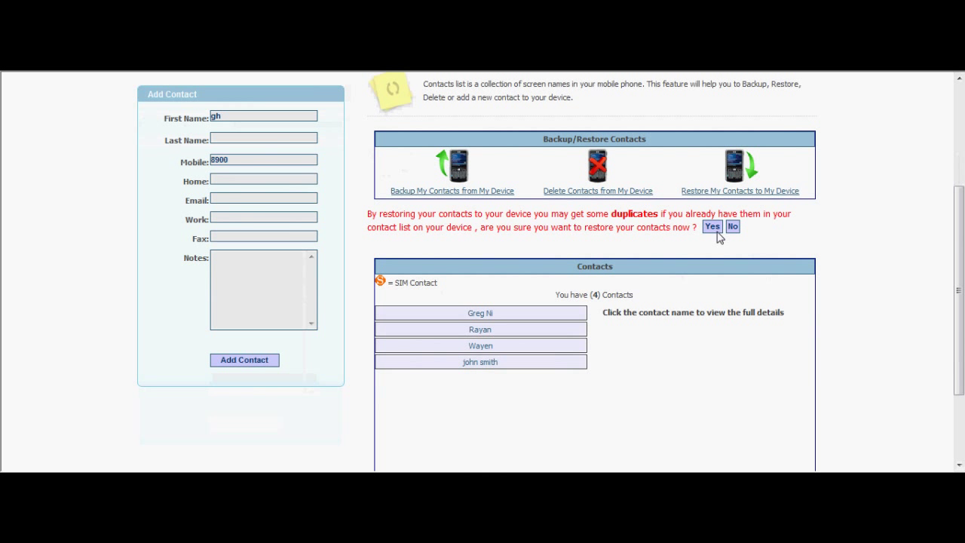